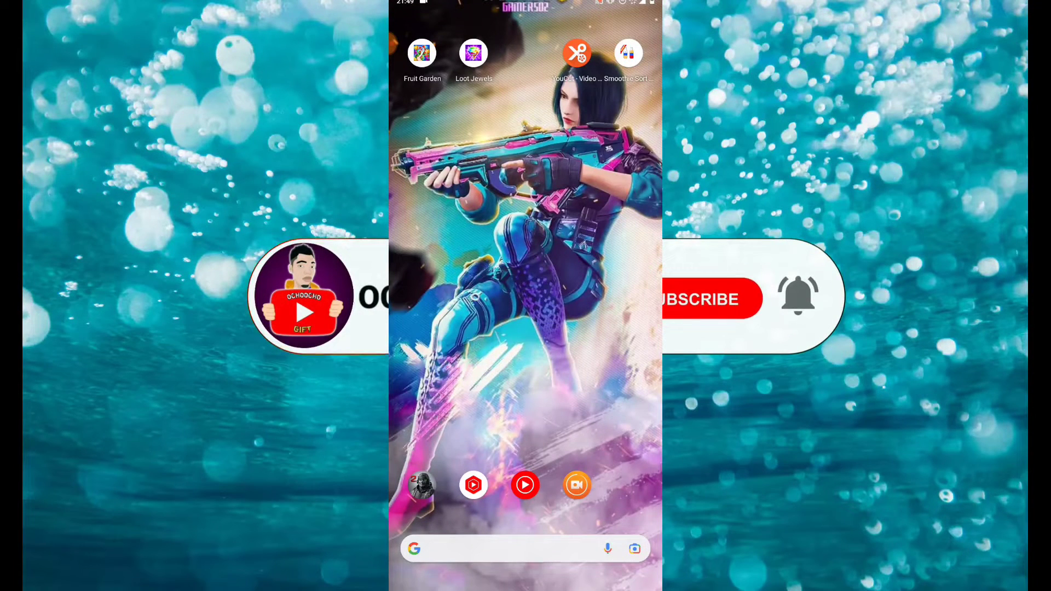
# - Launch Call of Duty from the home screen and reach its Google Play download error
pyautogui.click(704, 299)
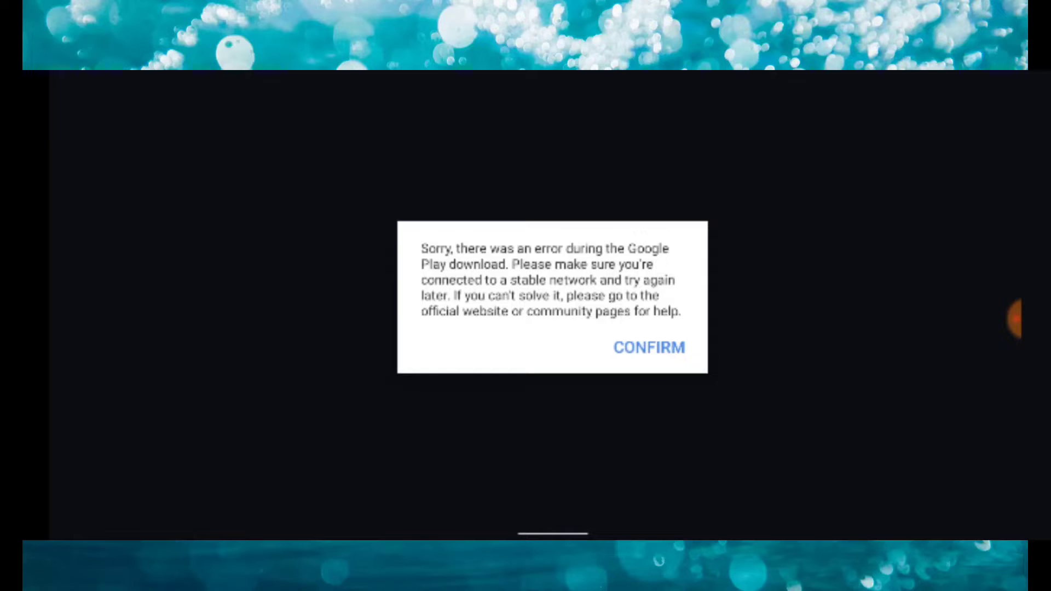
# - Confirm the download error dialog and scroll the app drawer down to Play Store
pyautogui.click(648, 348)
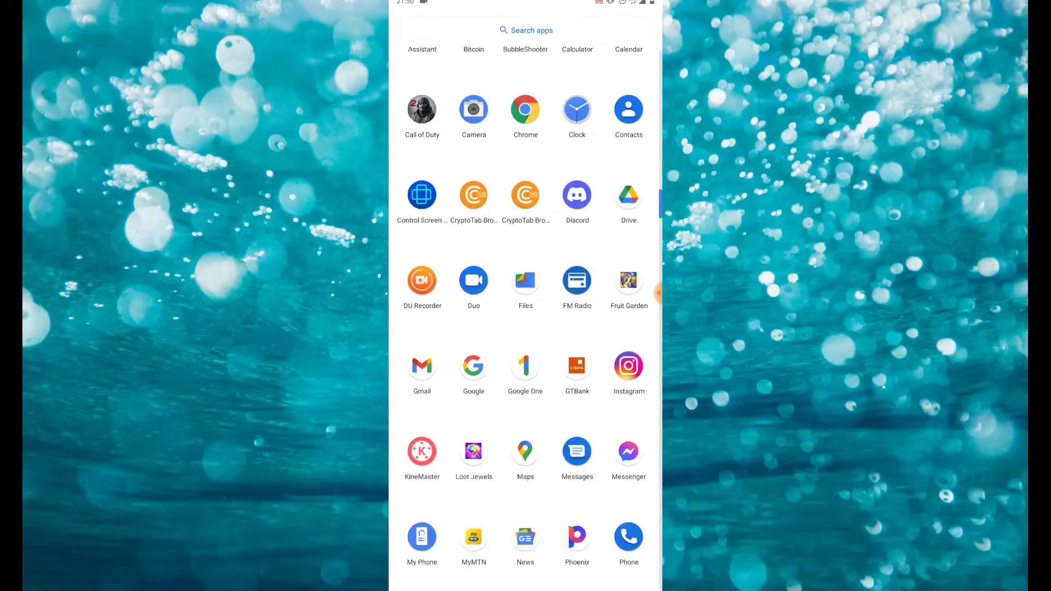
pyautogui.scroll(-3)
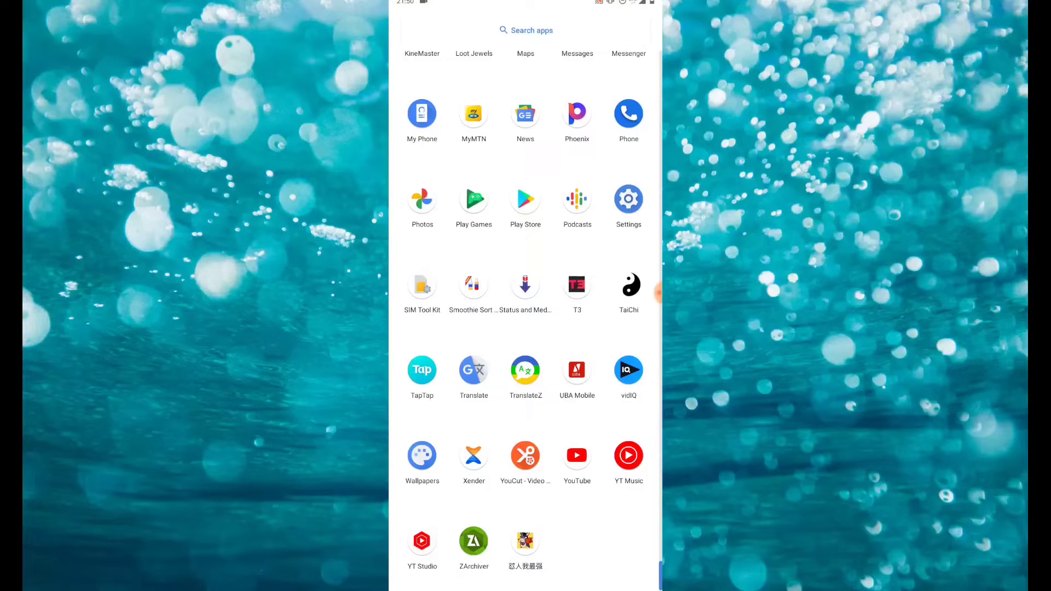
# - Search Play Store for 'za', select ZArchiver and launch it into the obb folder
pyautogui.click(526, 30)
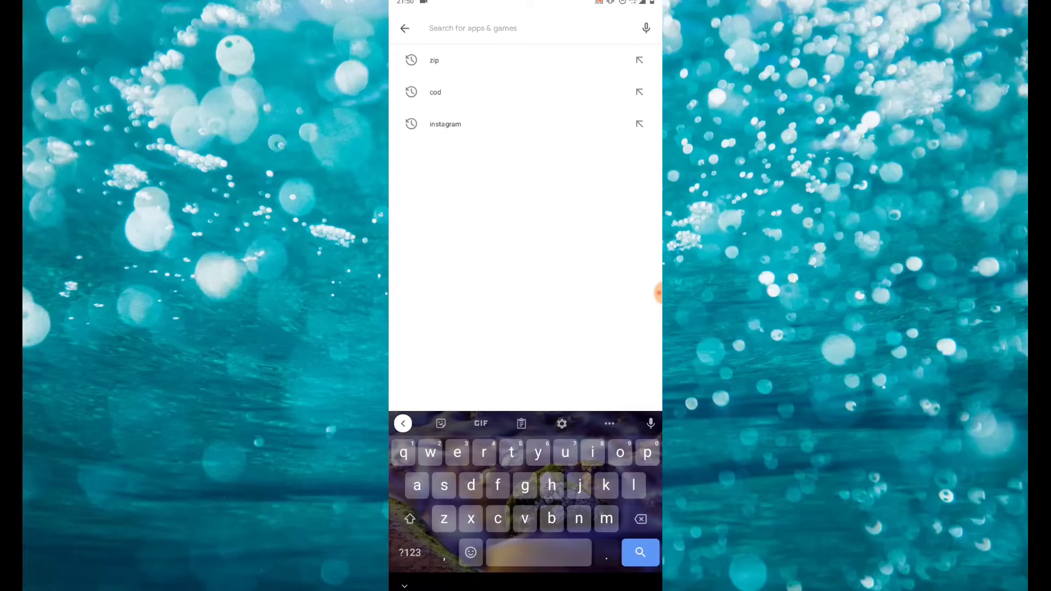
pyautogui.write('za')
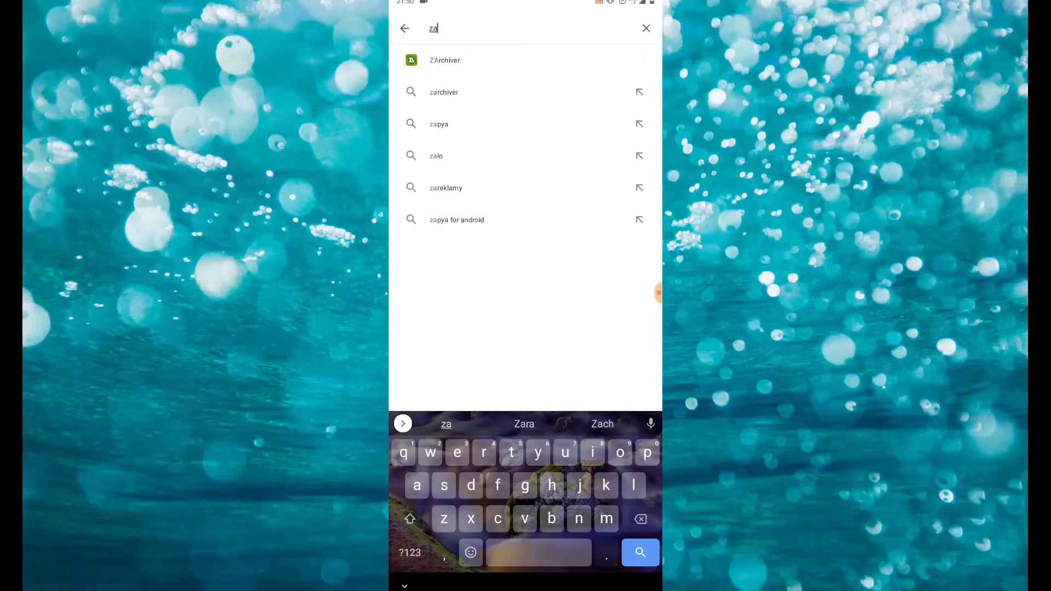
pyautogui.click(444, 59)
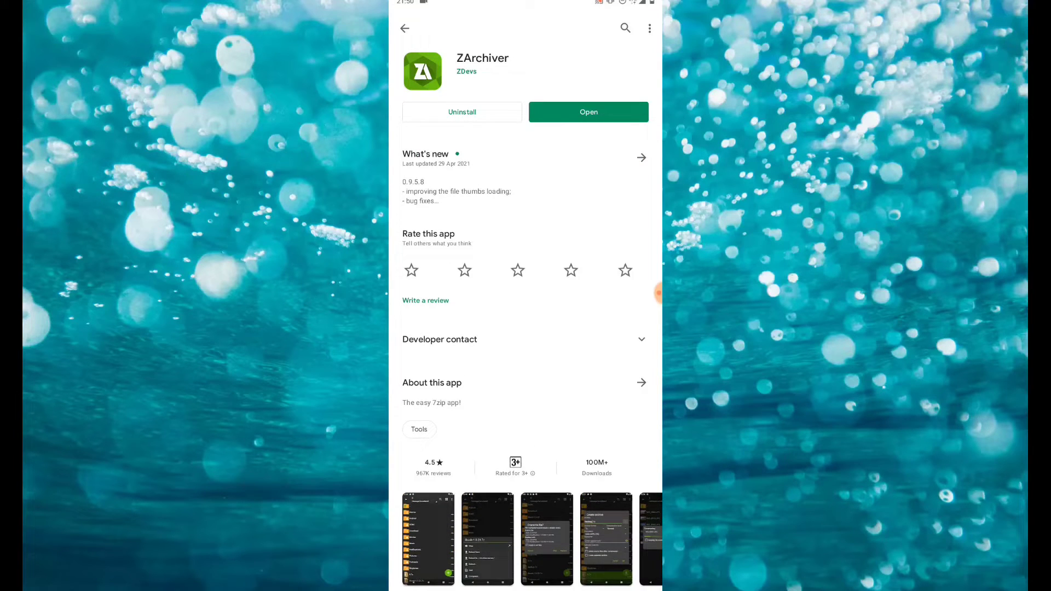
pyautogui.click(588, 112)
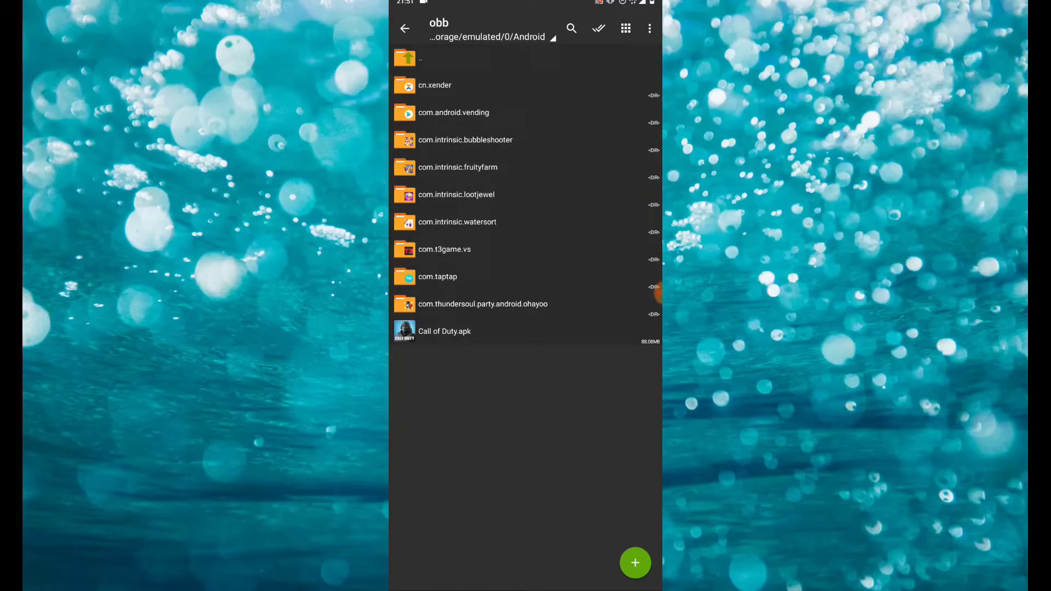
# - Jump to /storage/emulated/0/Download in ZArchiver
pyautogui.click(404, 29)
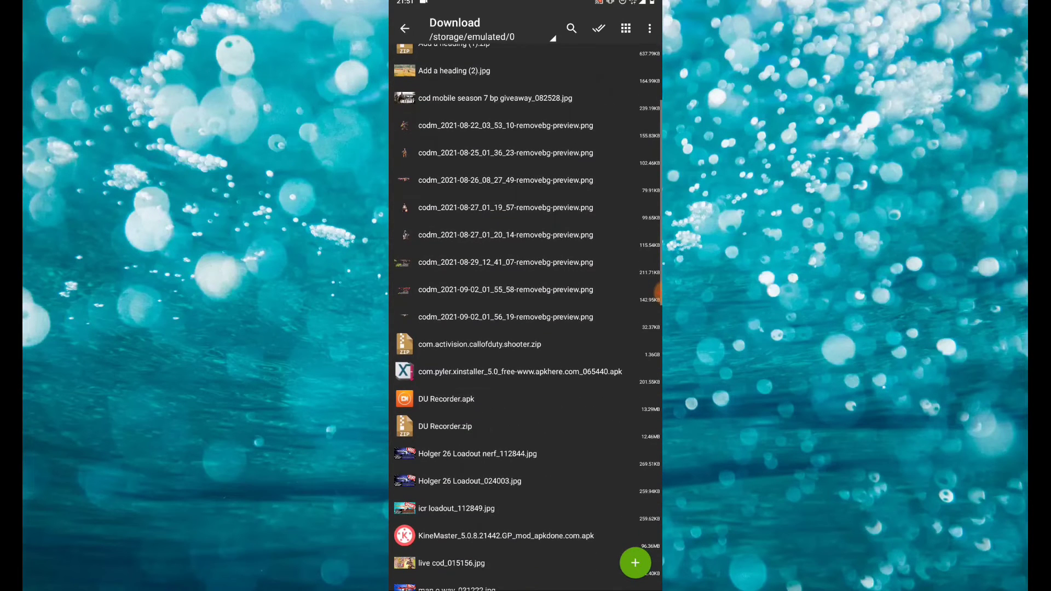
# - Choose Extract… on com.activision.callofduty.shooter.zip to begin picking a destination
pyautogui.scroll(-3)
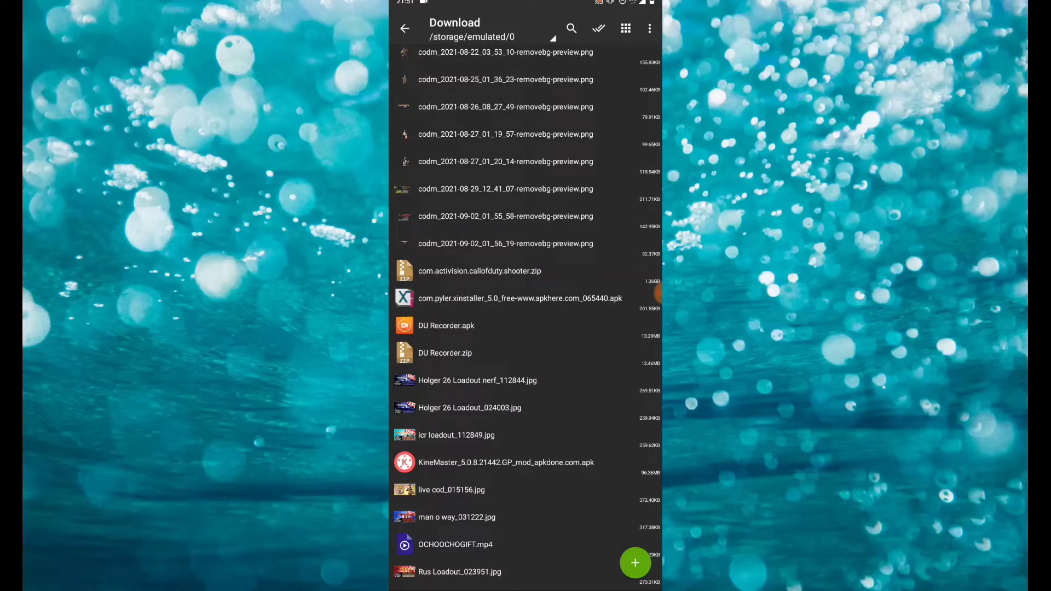
pyautogui.click(479, 270)
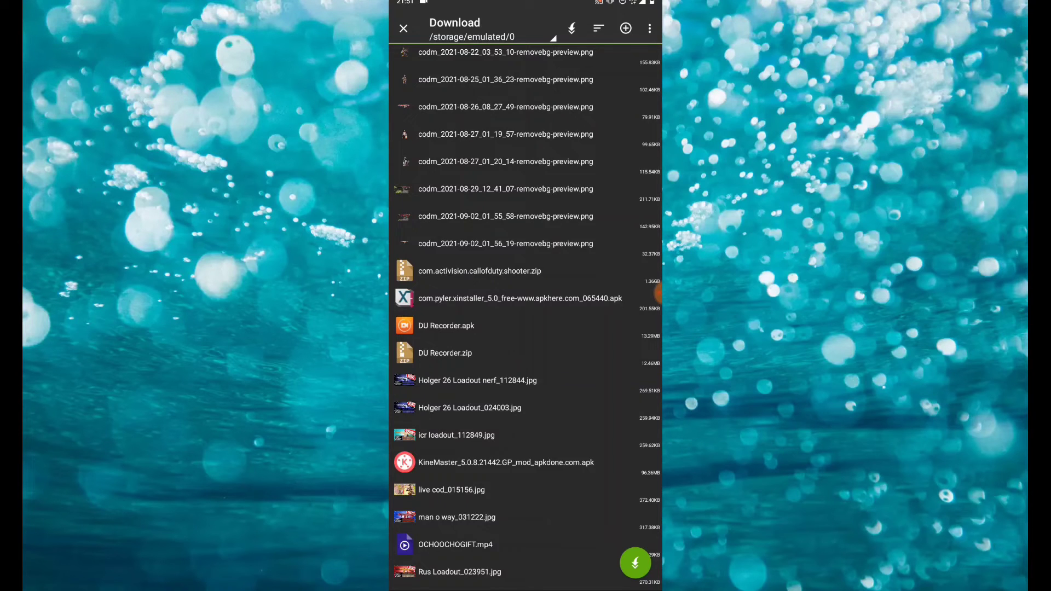
pyautogui.scroll(-3)
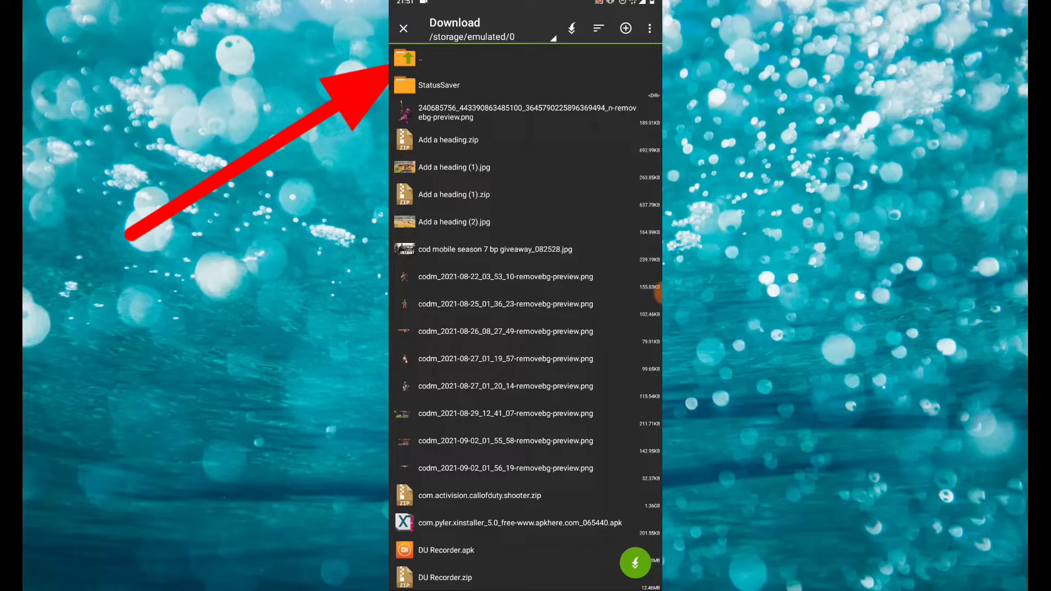
# - Go up to internal storage root and into the Android folder toward obb
pyautogui.click(429, 59)
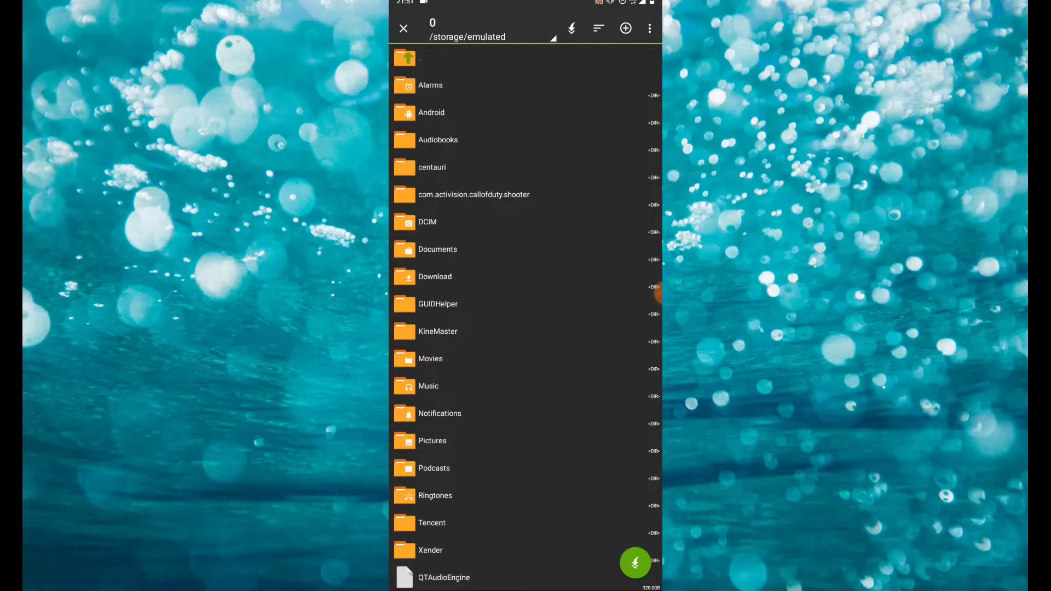
pyautogui.click(432, 112)
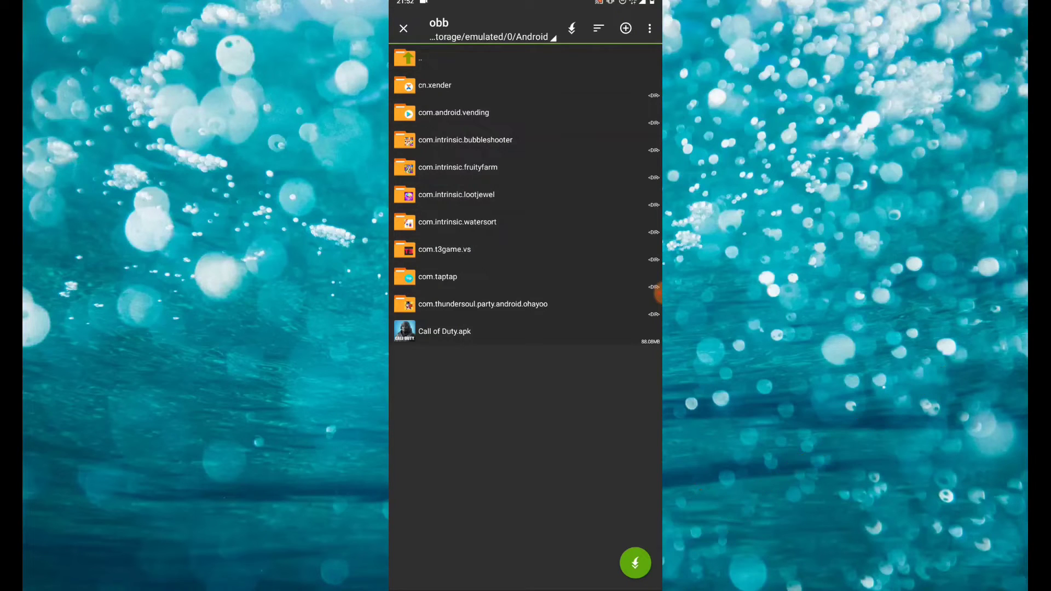
# - Extract the Call of Duty zip into Android/obb, then return to the home screen
pyautogui.click(444, 331)
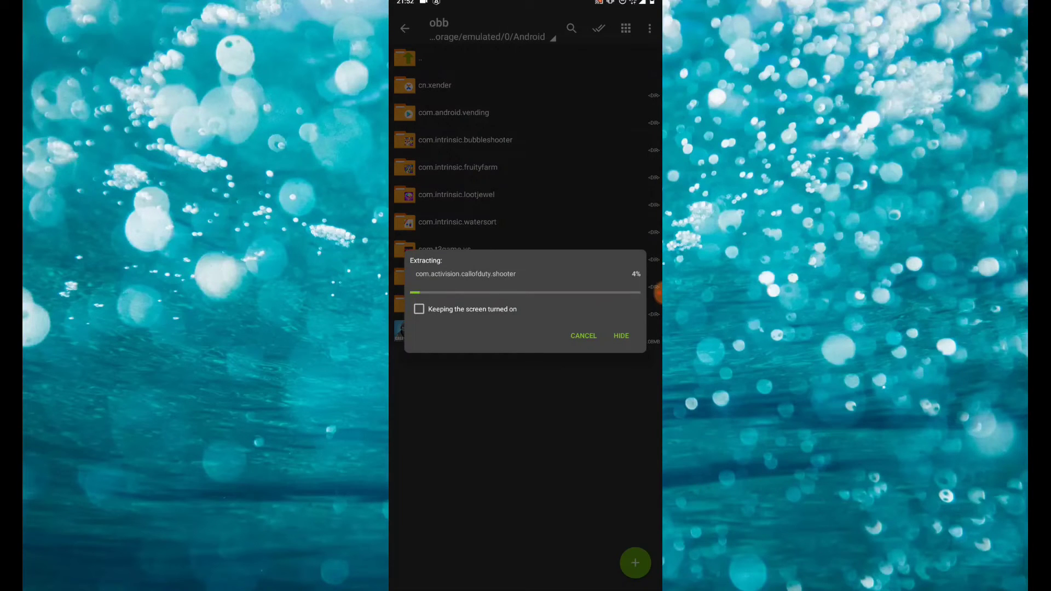
pyautogui.click(419, 308)
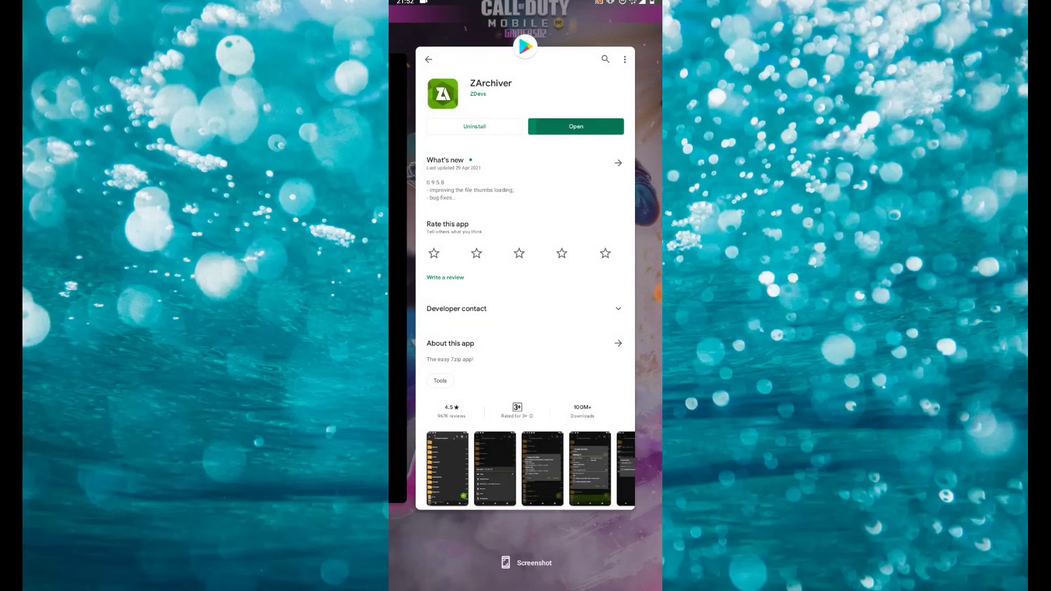
pyautogui.click(429, 59)
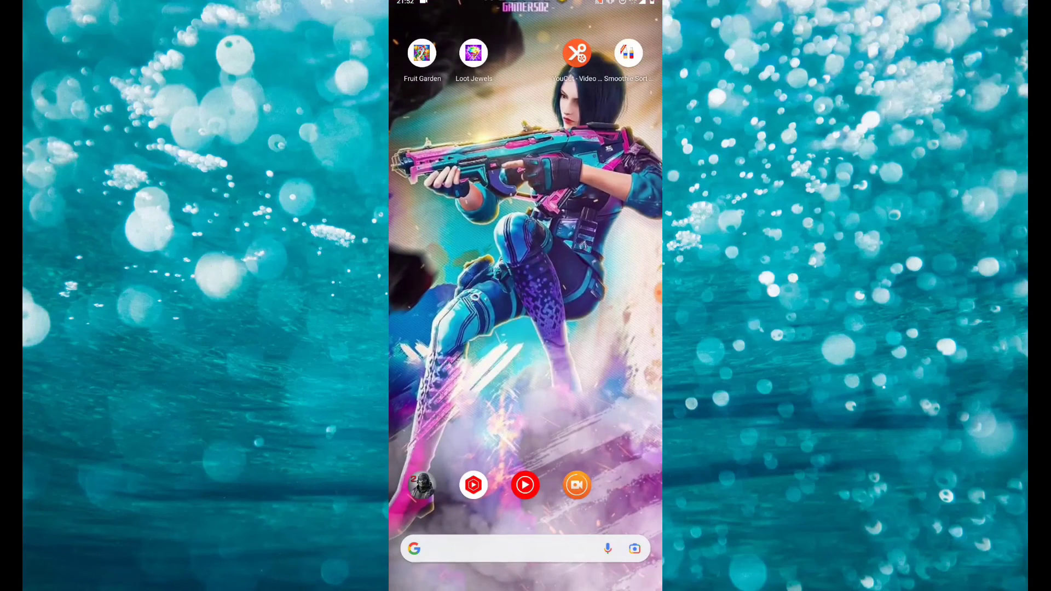